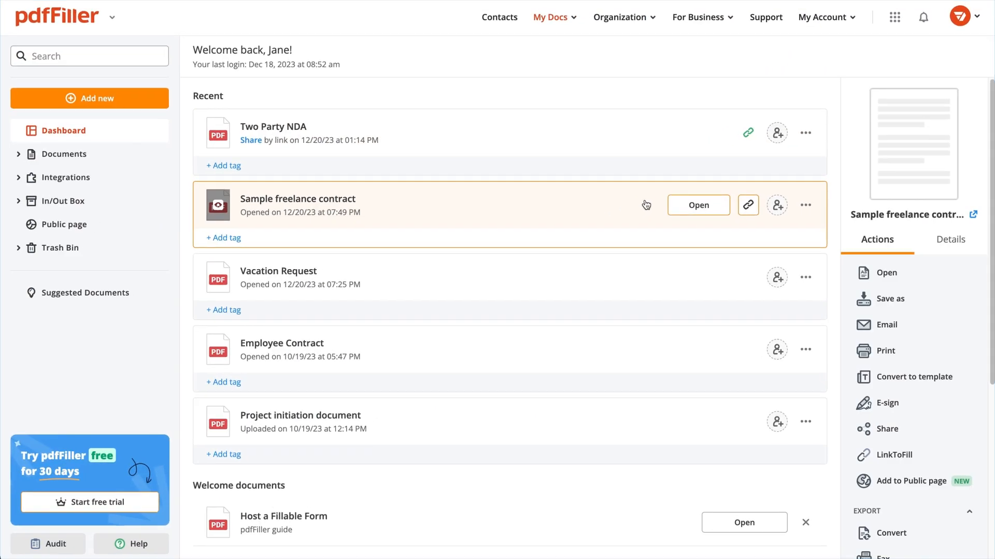
# Choose Rearrange from the Sample freelance contract's actions menu on the Dashboard
pyautogui.click(805, 204)
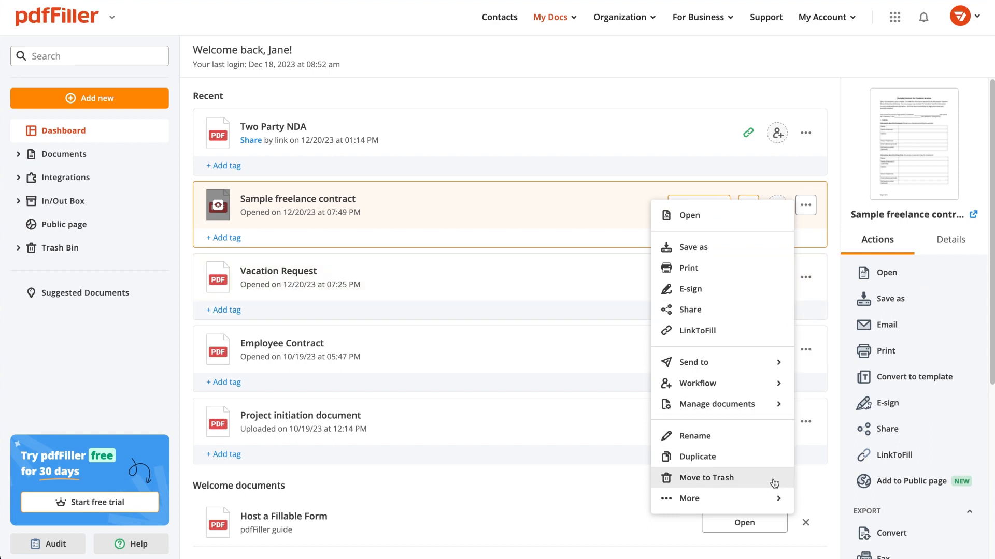
pyautogui.click(706, 477)
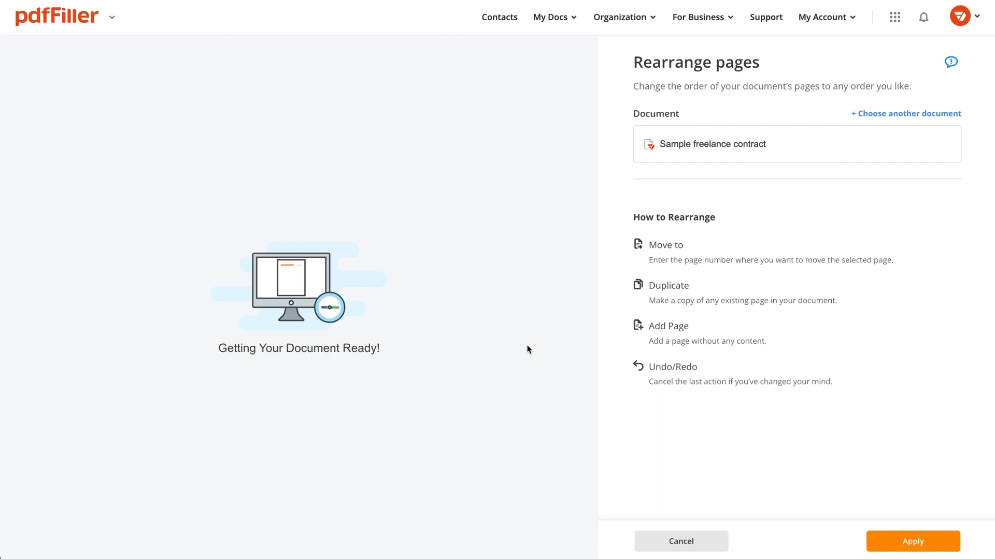
# Duplicate page 2, delete the extra copy, and apply the three-page order
pyautogui.click(138, 61)
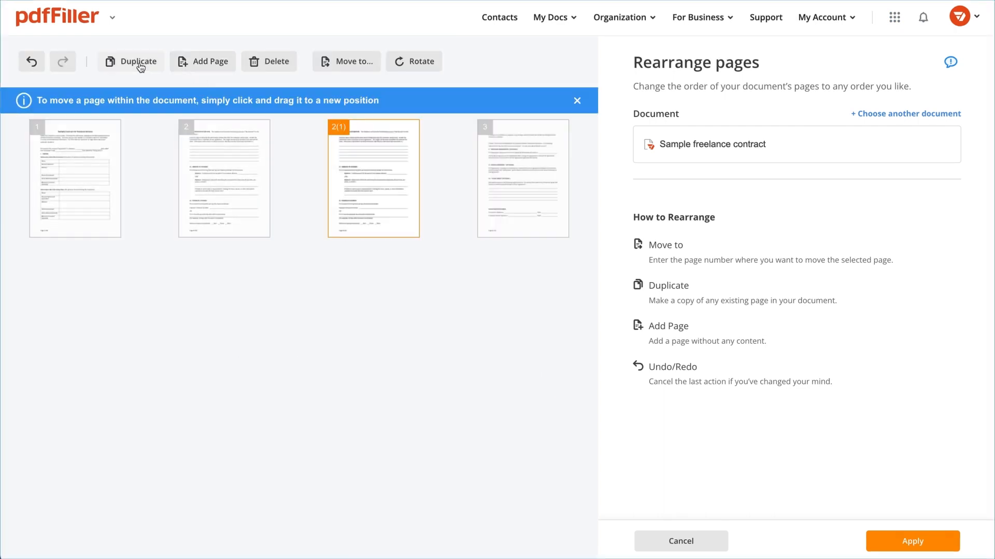
pyautogui.click(203, 62)
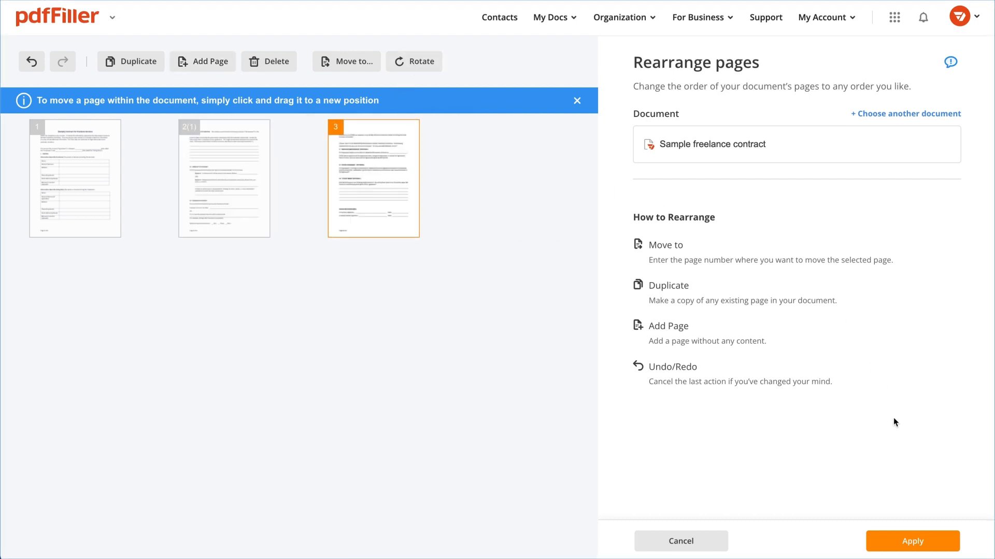
pyautogui.click(912, 541)
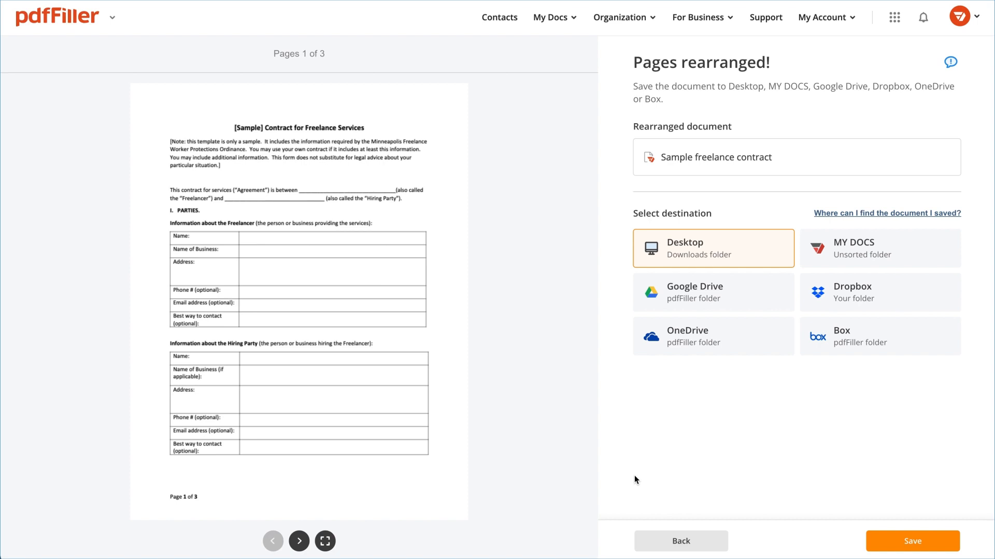
pyautogui.moveTo(383, 524)
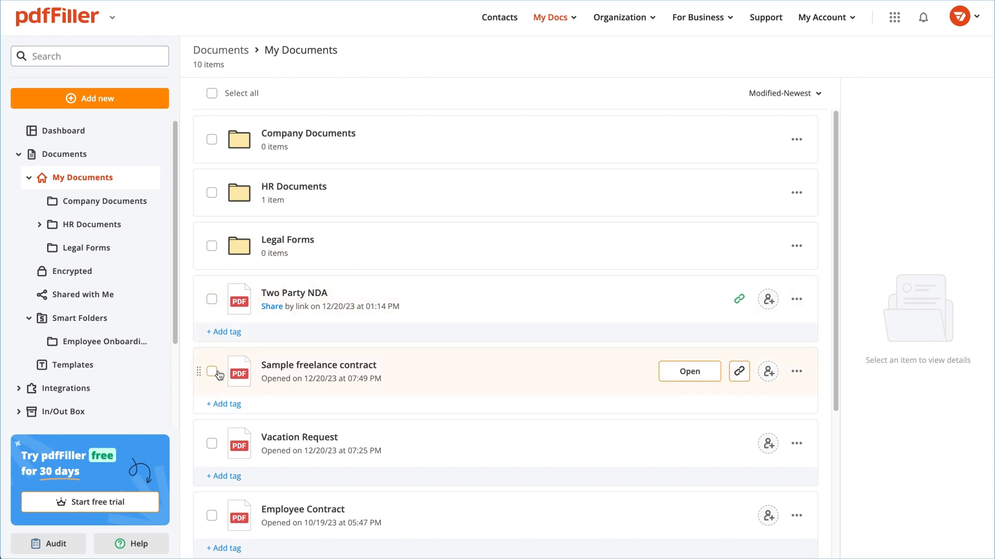
# Select the freelance contract and Vacation Request, then choose Merge from their actions menu
pyautogui.click(212, 442)
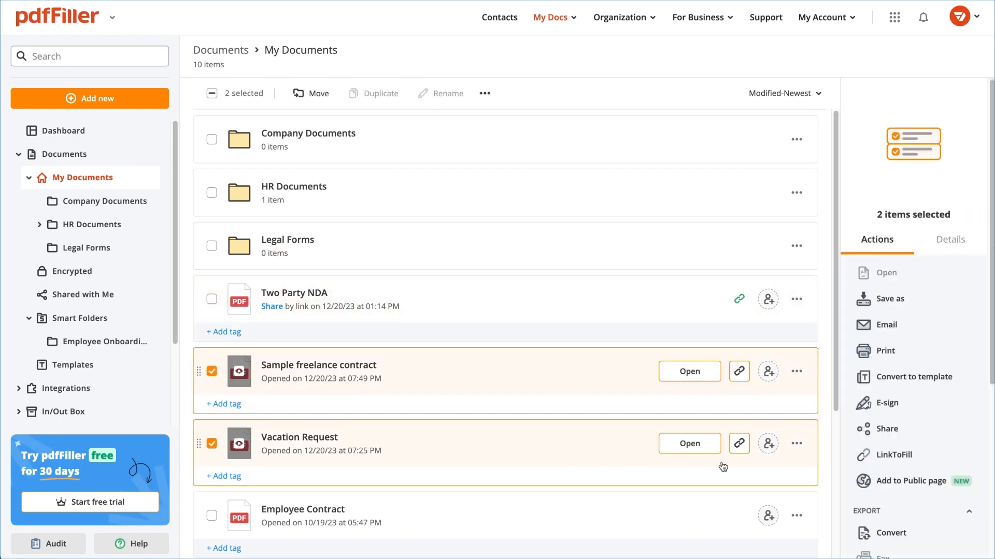
pyautogui.click(797, 443)
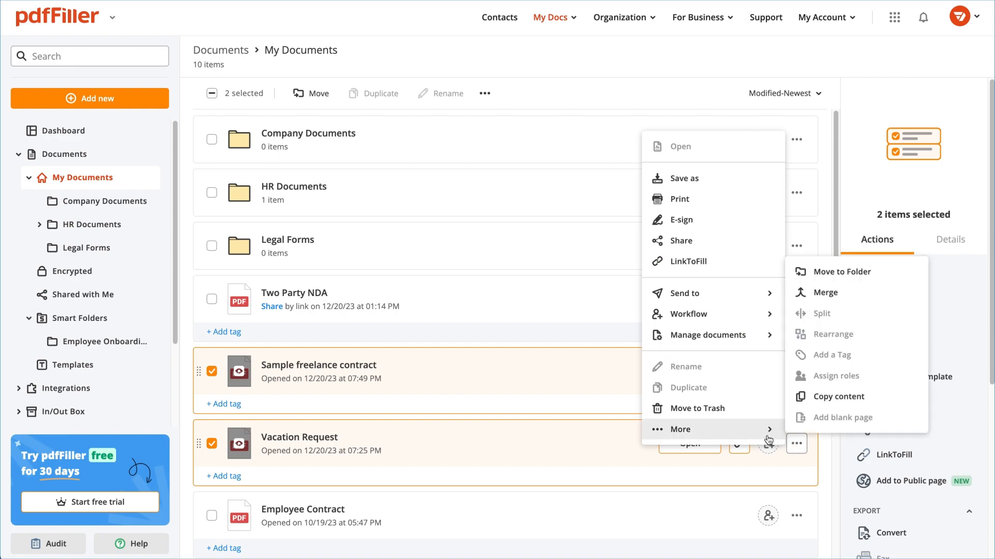
pyautogui.click(825, 293)
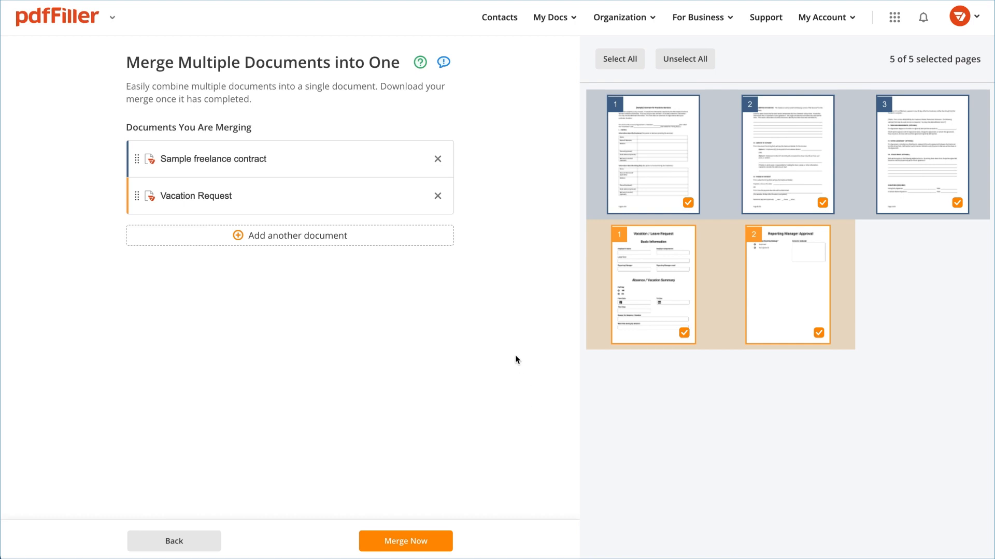
pyautogui.moveTo(749, 303)
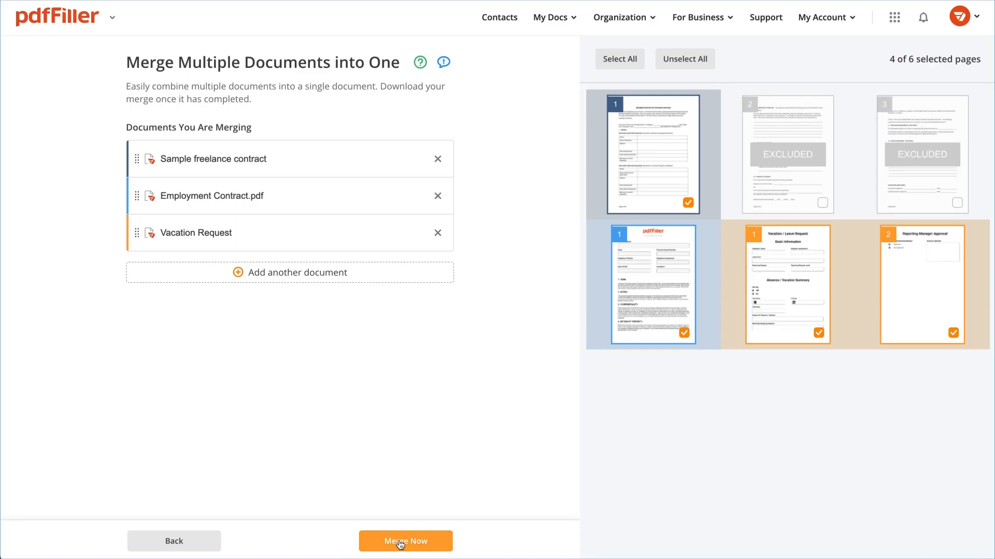
# Merge the selected pages into one four-page PDF and download it to Desktop
pyautogui.click(404, 541)
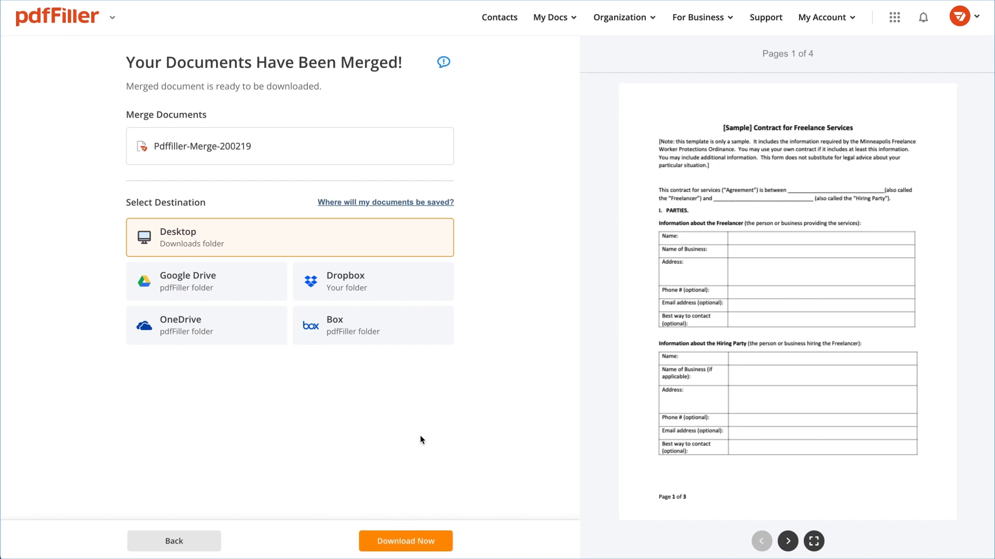
pyautogui.moveTo(405, 541)
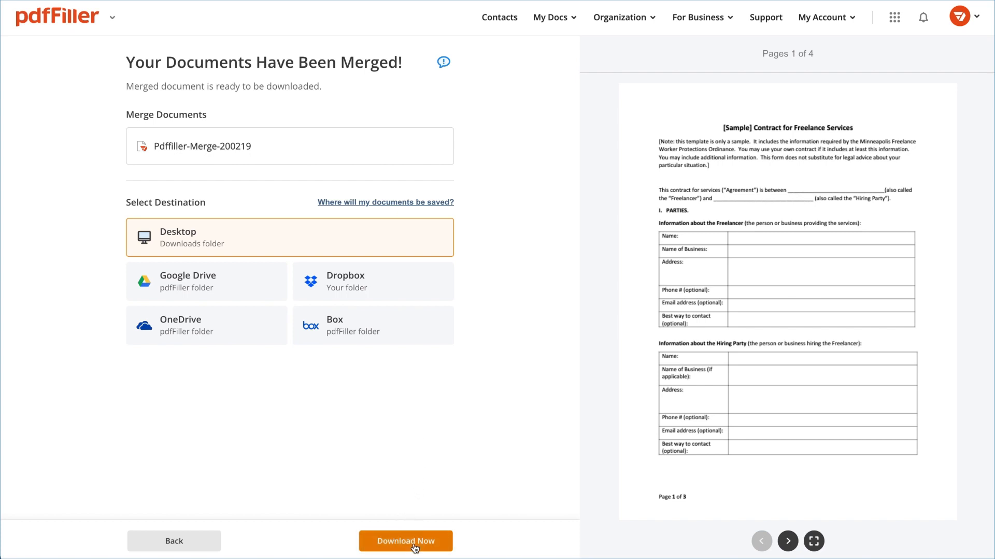
pyautogui.click(406, 541)
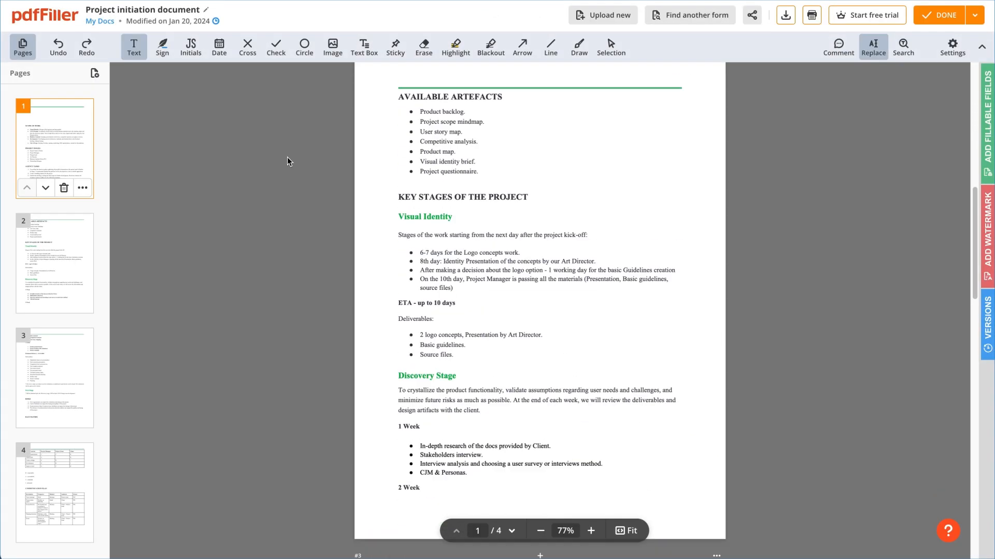
# Scroll to page 4 of the Project initiation document and choose Upload new
pyautogui.scroll(-3)
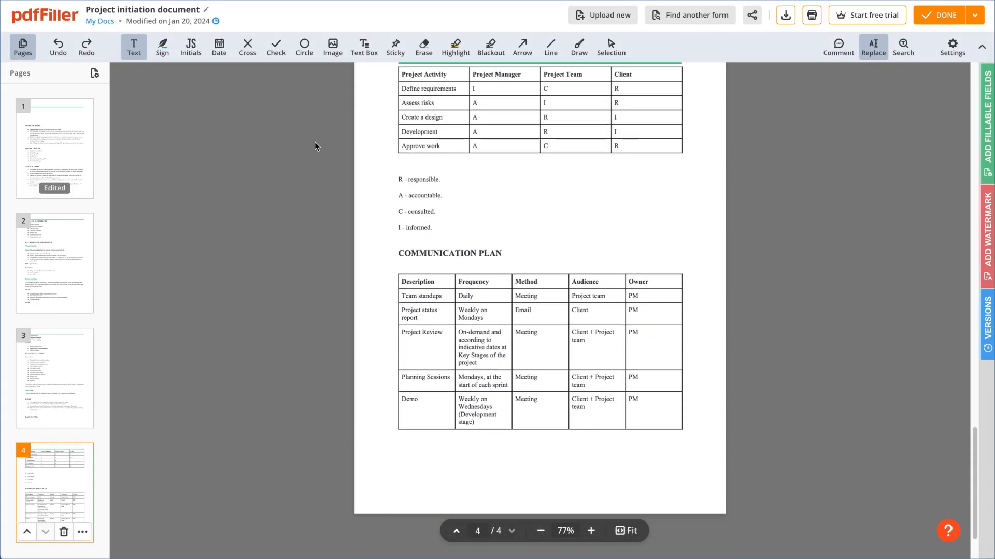
pyautogui.click(602, 15)
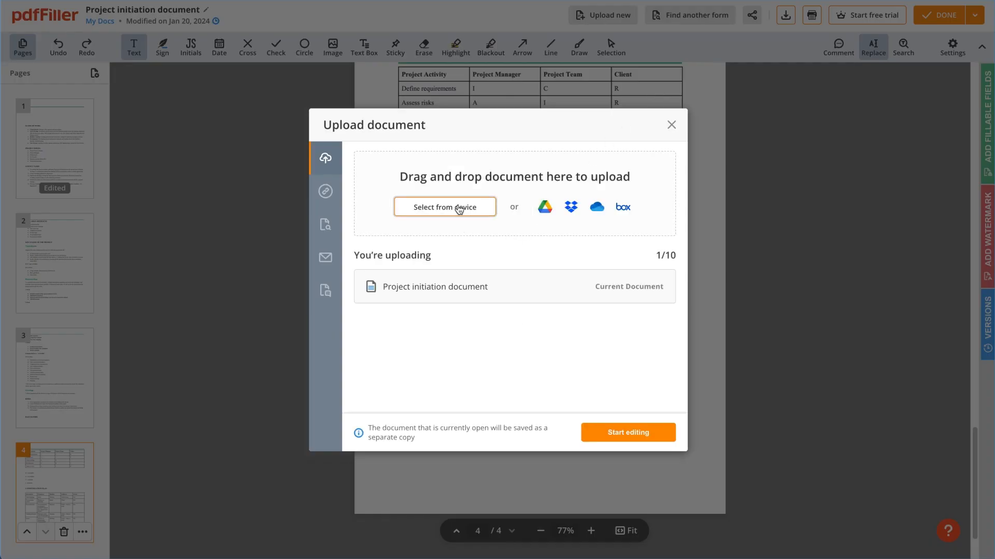
# Add the Code of Conduct file from the device as page five
pyautogui.click(444, 207)
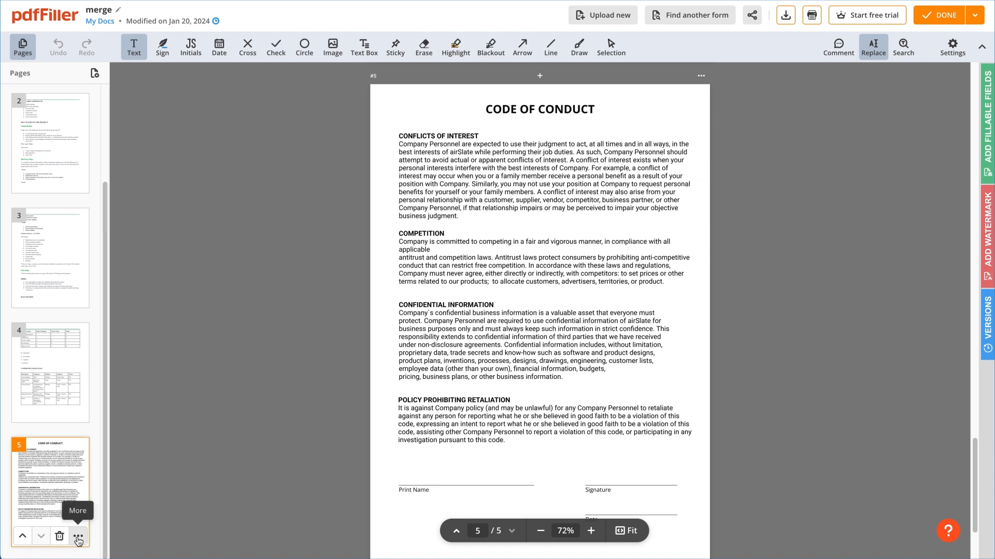
# Move the Code of Conduct page from position five to first and apply
pyautogui.click(77, 536)
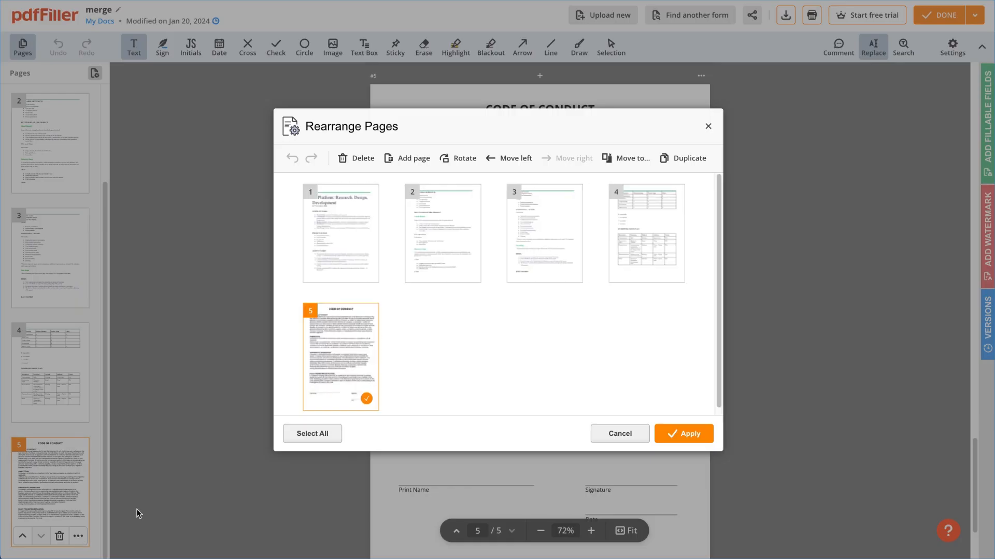
pyautogui.moveTo(339, 356); pyautogui.dragTo(321, 232)
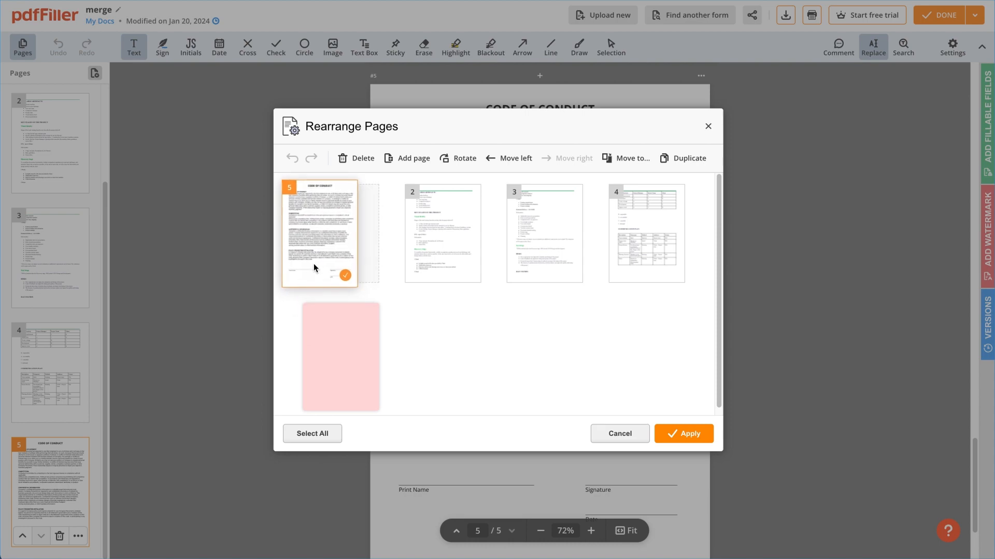
pyautogui.click(684, 435)
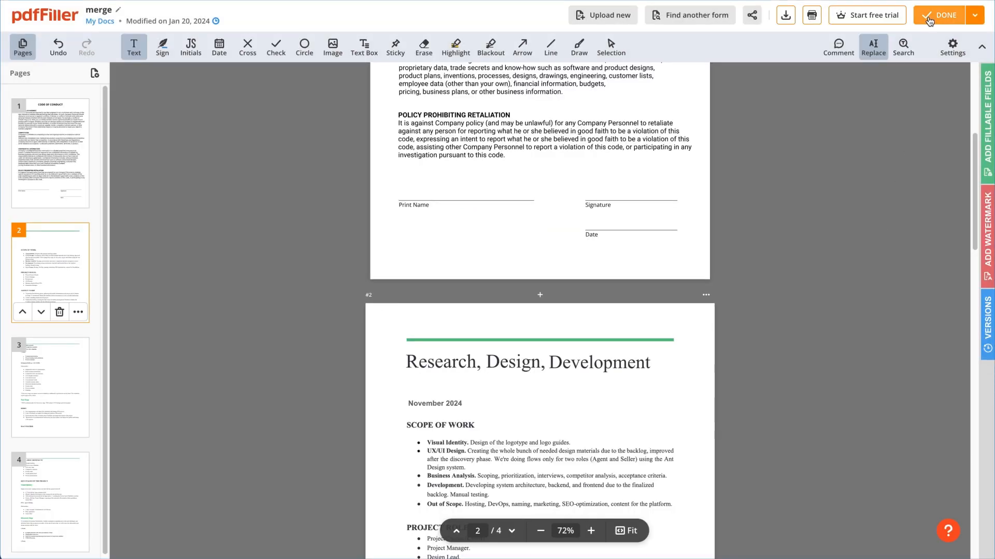